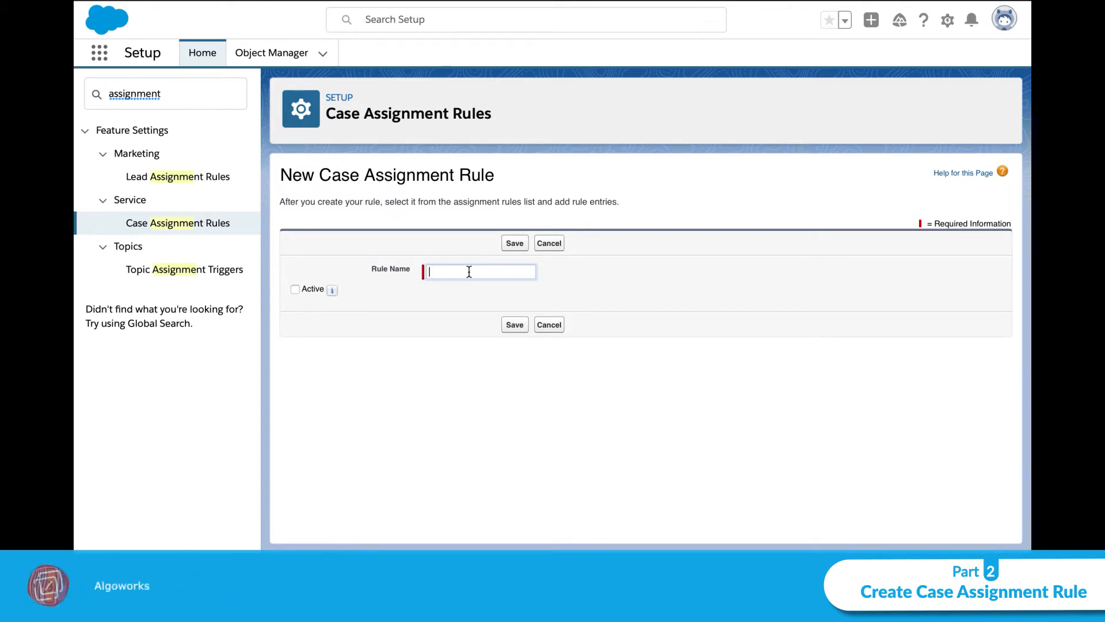
mouse_move(332, 289)
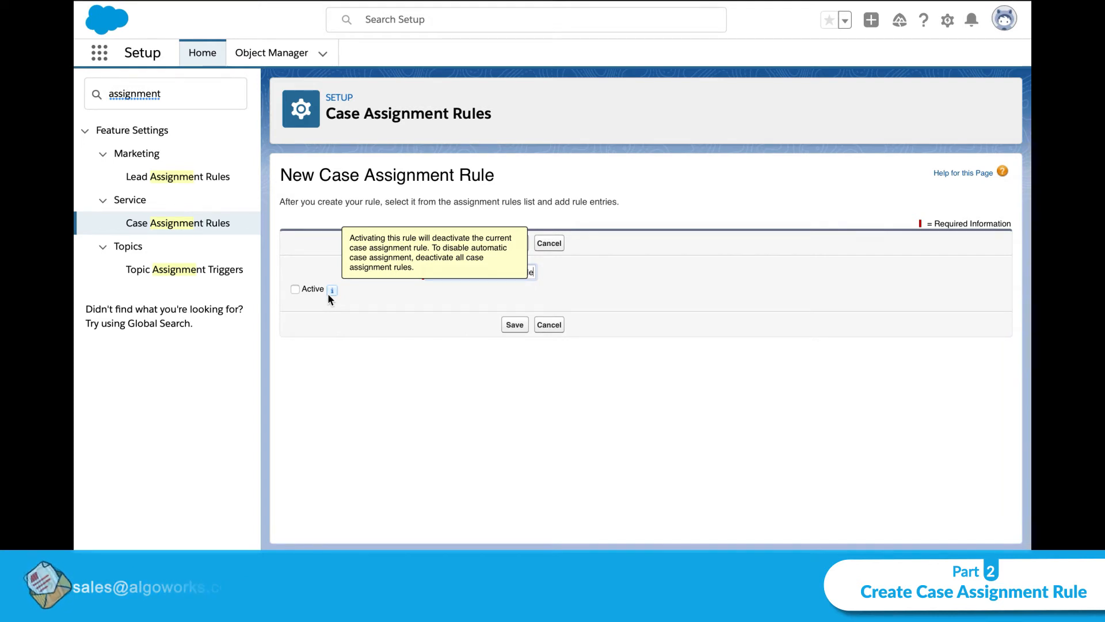
Save the new active case assignment rule DemoCaseAssignmentRule
click(514, 325)
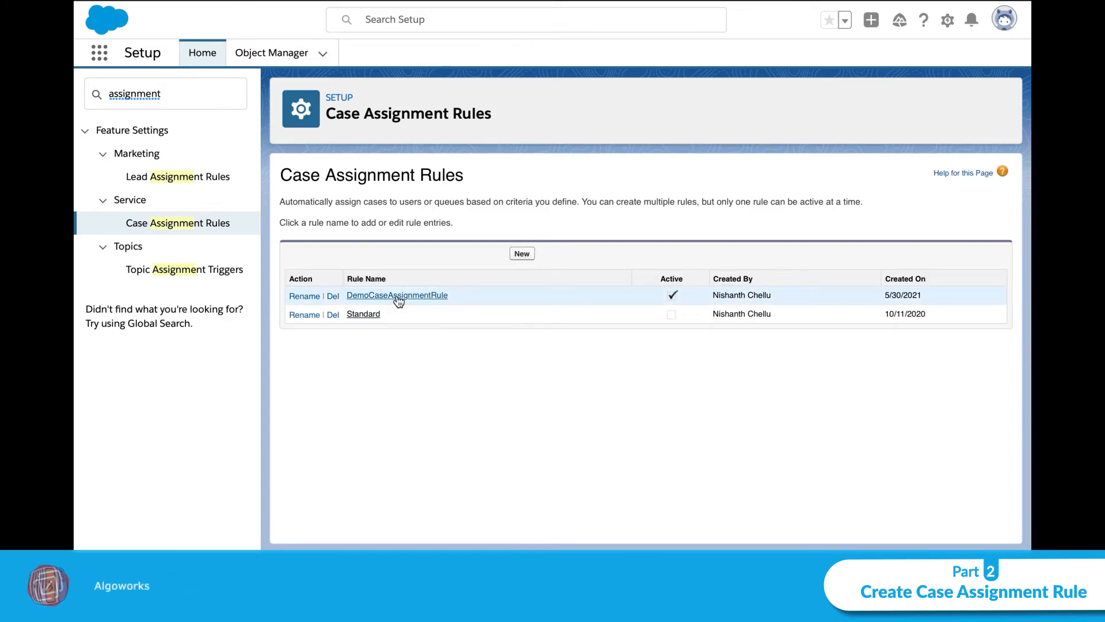
Open DemoCaseAssignmentRule from the rules list to add a rule entry
click(396, 295)
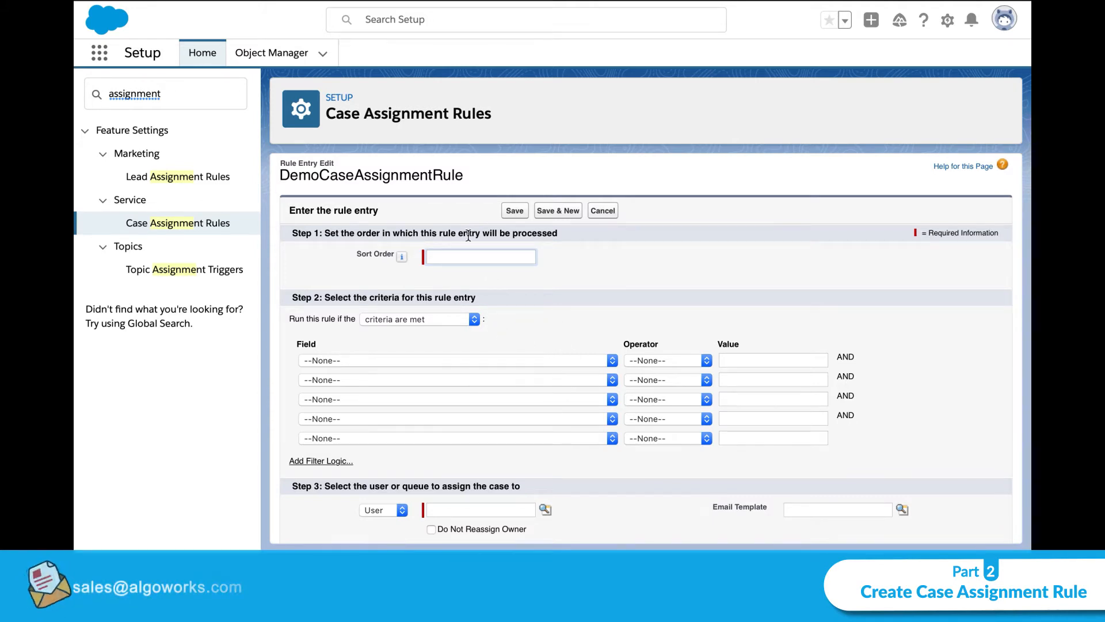
Add entry order 1 assigning cases with Type equals Mechanical to Algo Admin and save
click(457, 360)
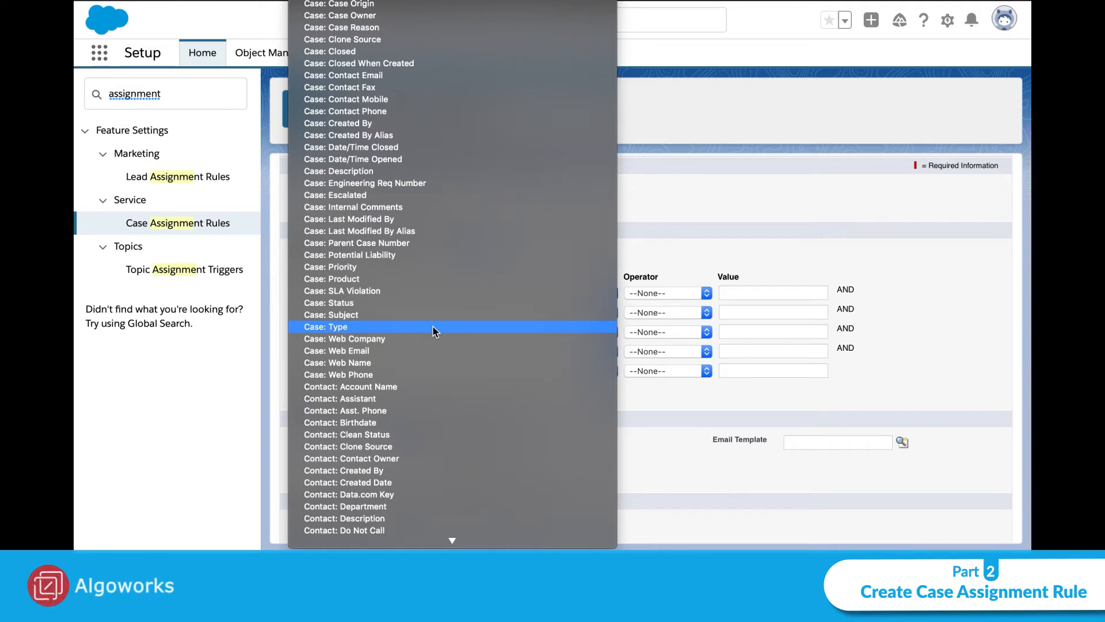
click(325, 326)
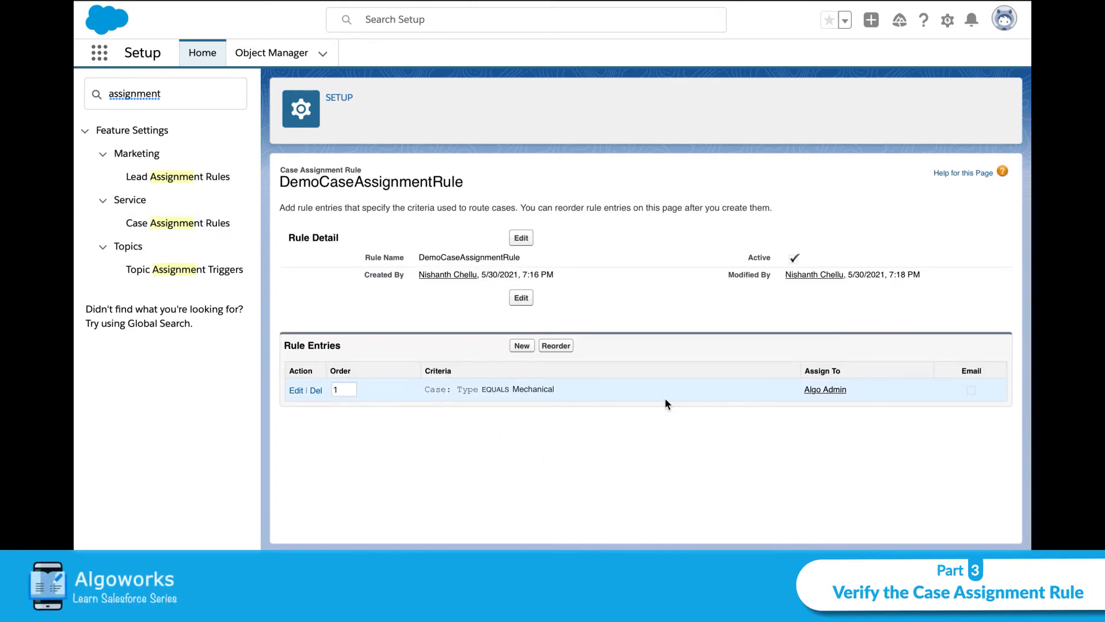
Edit the Case: Type EQUALS Mechanical rule entry from the Rule Entries list
click(296, 390)
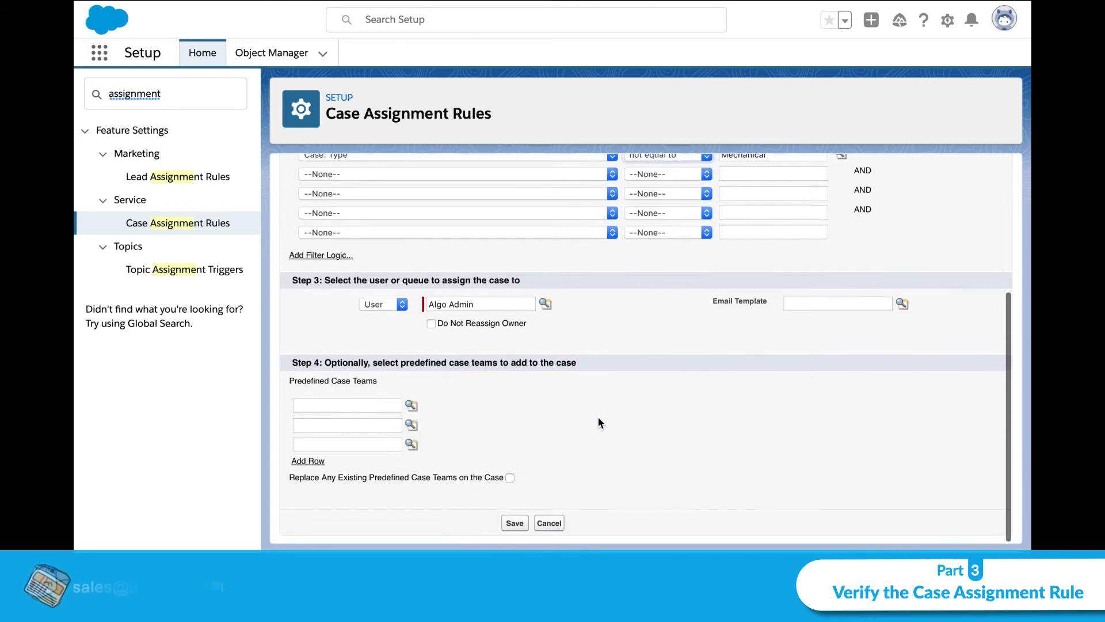